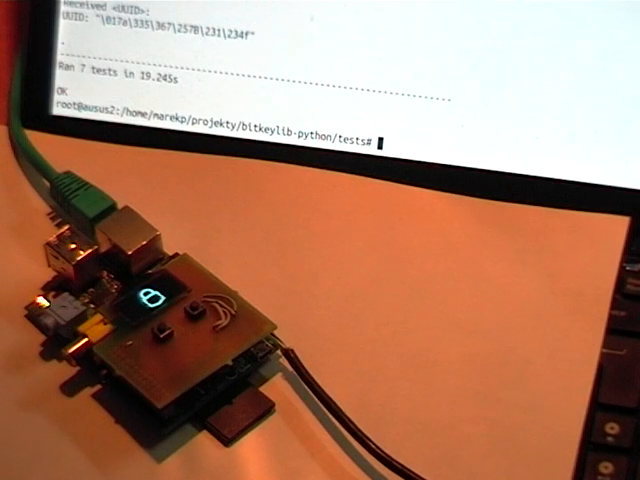
pyautogui.write('python test_protect_call.py')
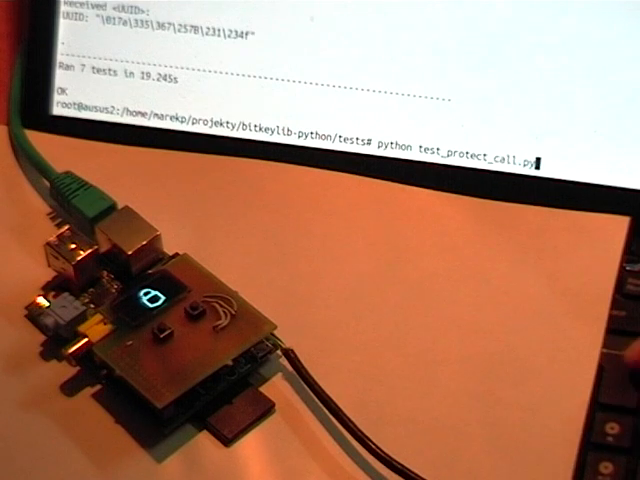